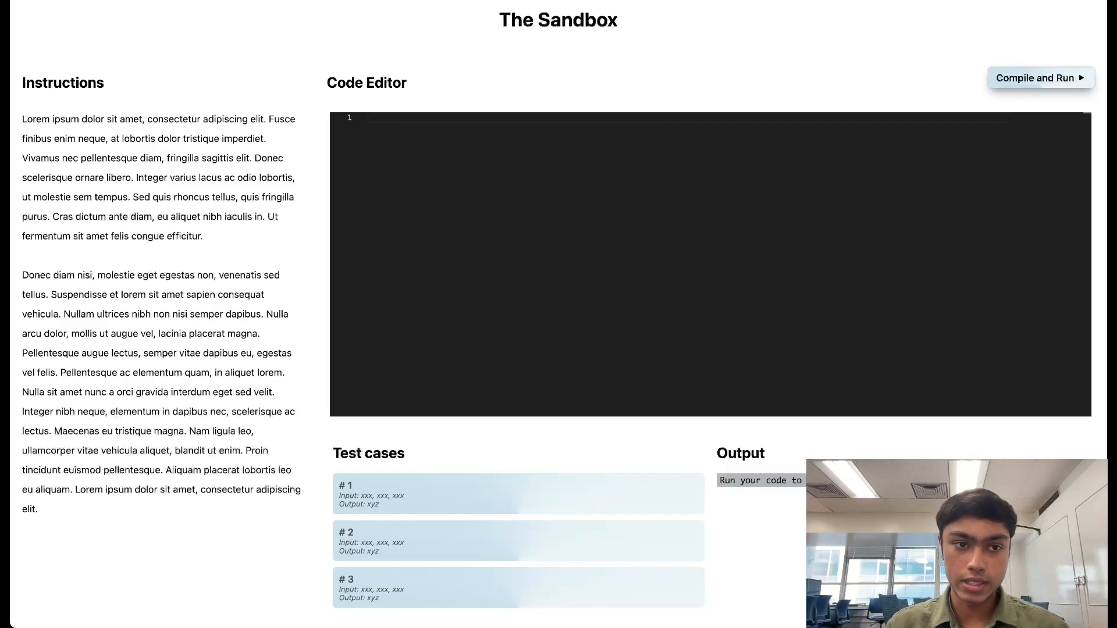
- Enter gibberish 'dsmldsmf dslfk dlkskf' in the editor and run it to get an invalid-code error
{"action": "left_click", "coordinate": [370, 117]}
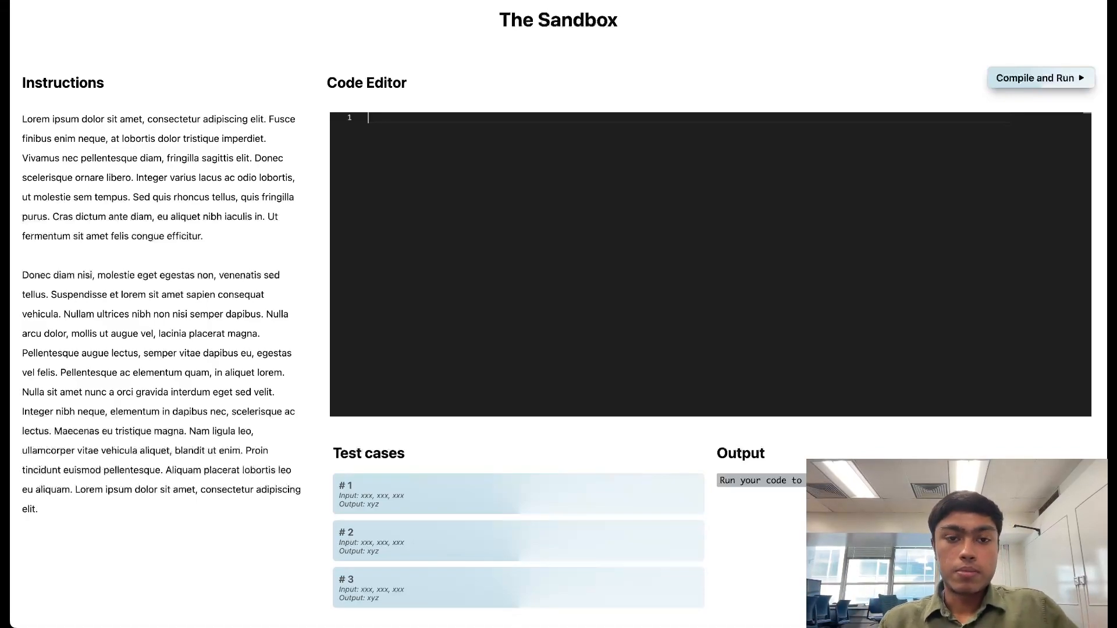
{"action": "type", "text": "dsmldsmf dslfk dlksk"}
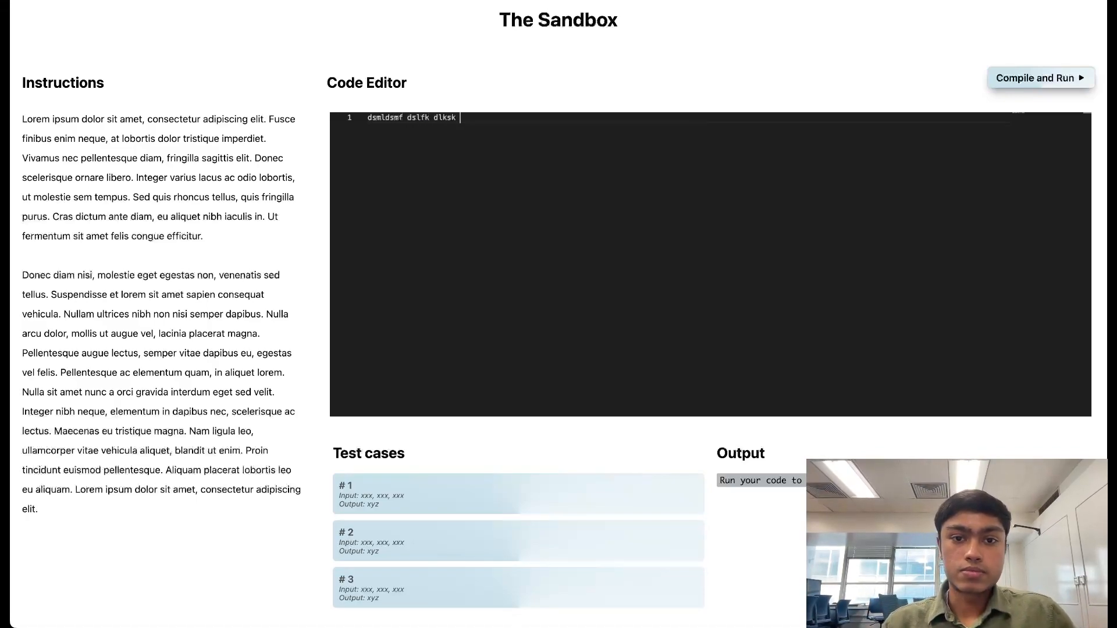
{"action": "type", "text": "f"}
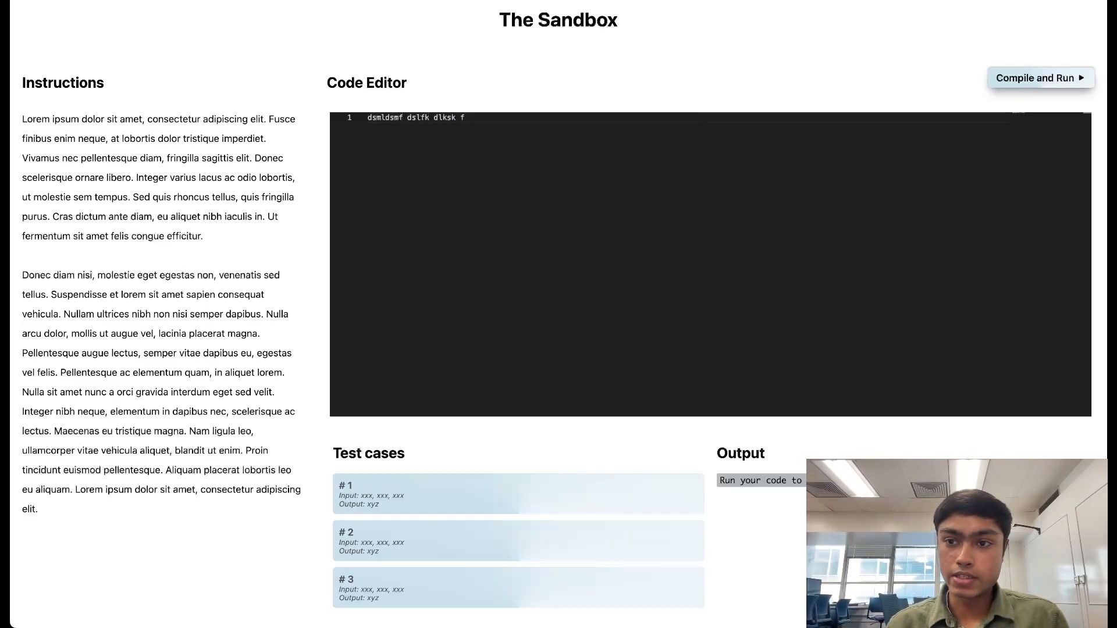
{"action": "left_click", "coordinate": [1039, 78]}
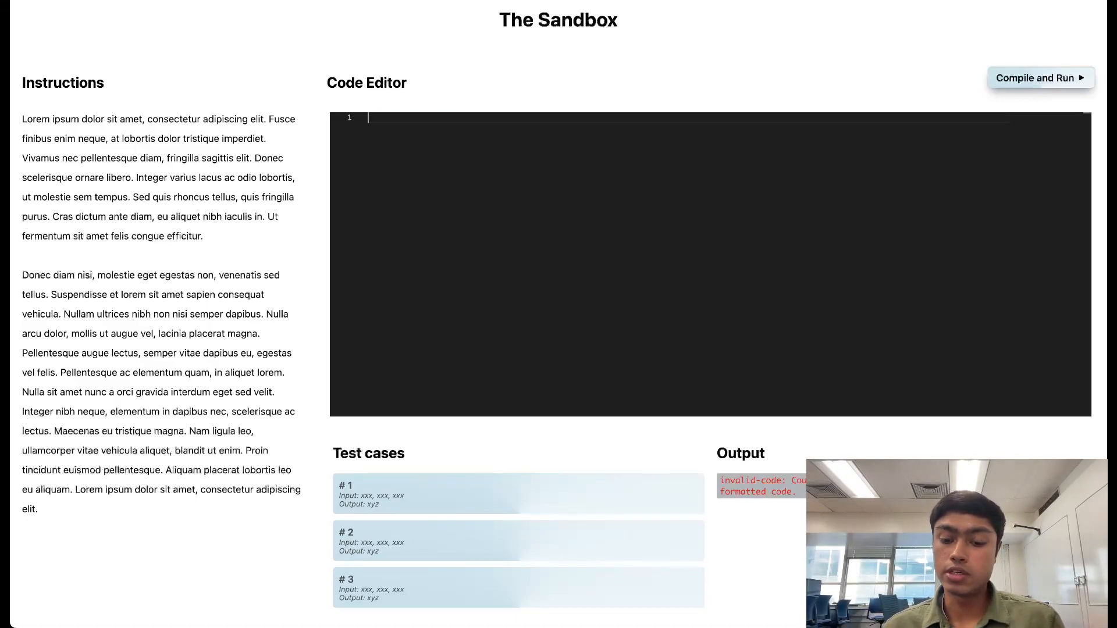
- Write public class Demo with a static void main(String args) method header
{"action": "type", "text": "pu"}
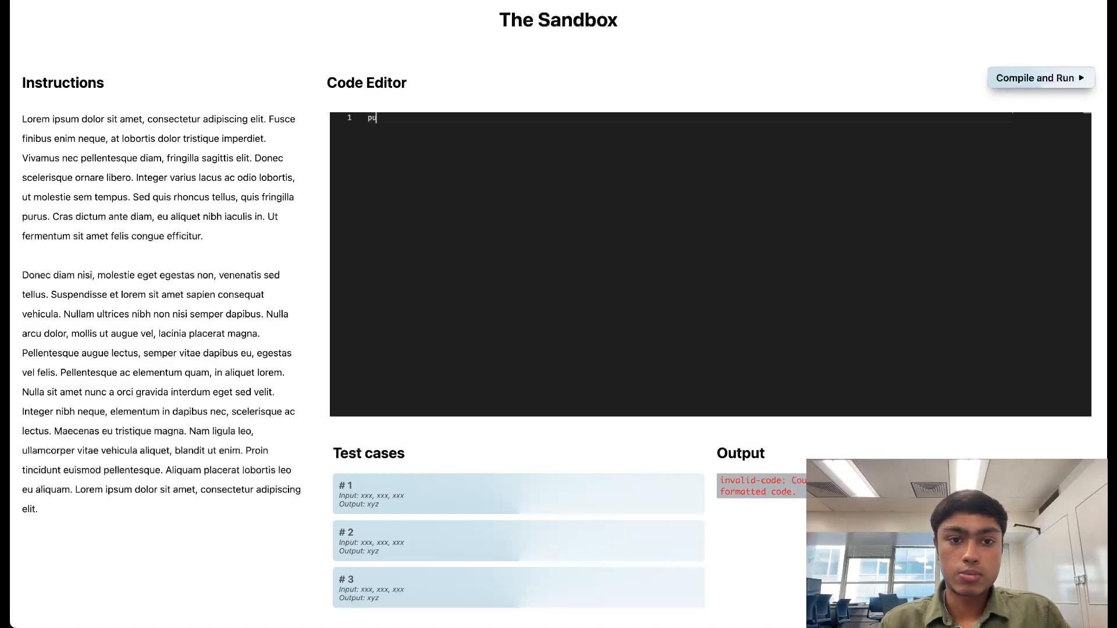
{"action": "type", "text": "blic c"}
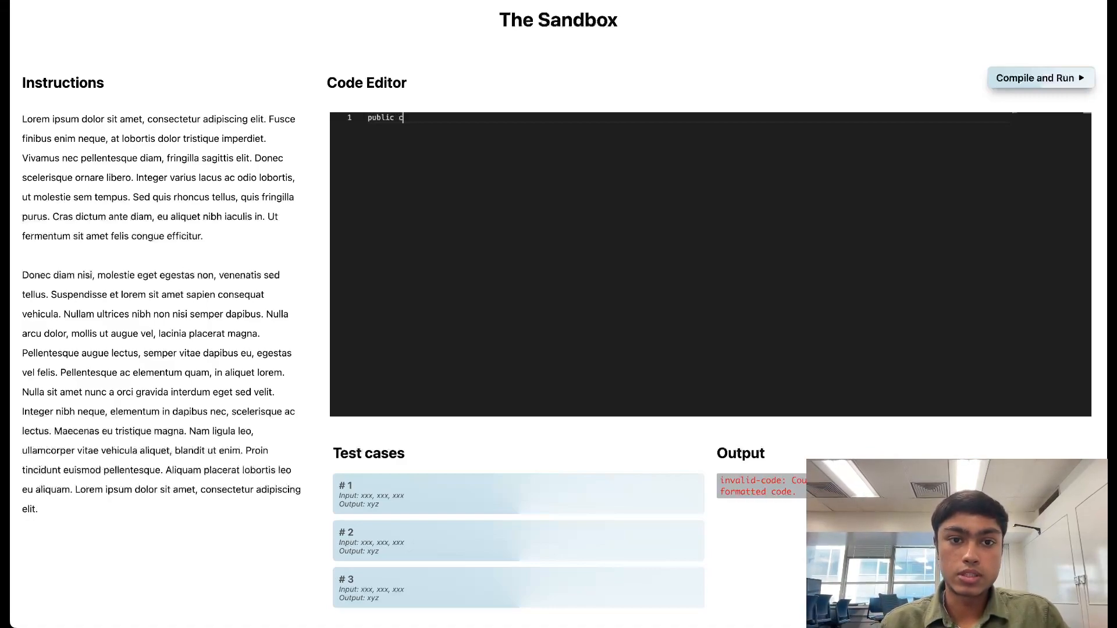
{"action": "type", "text": "class Demo {"}
{"action": "type", "text": "public"}
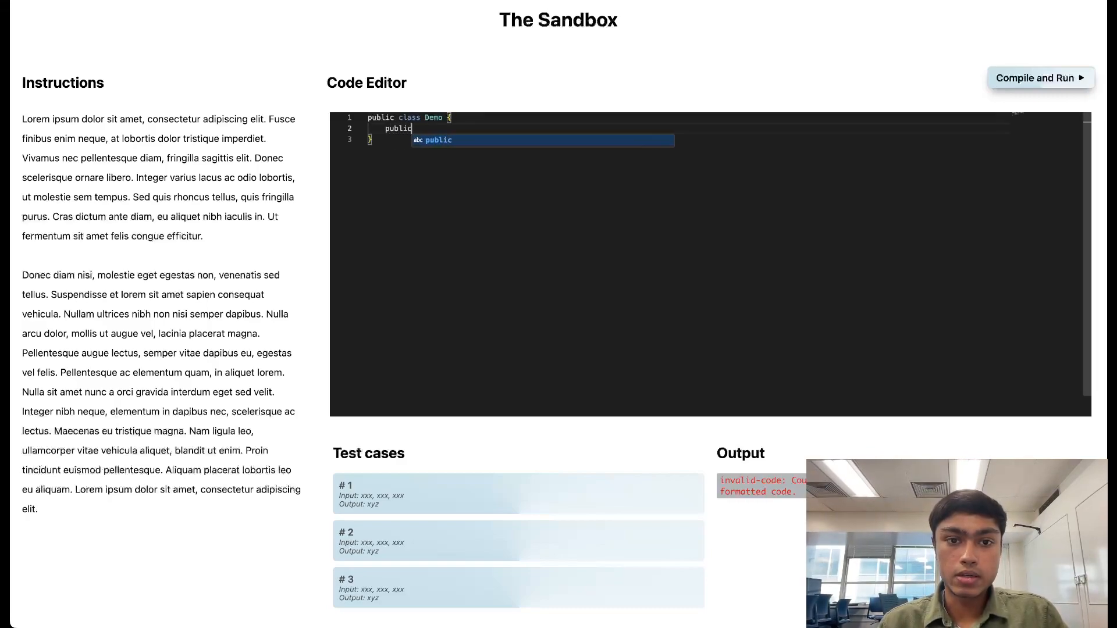
{"action": "type", "text": "static void main ("}
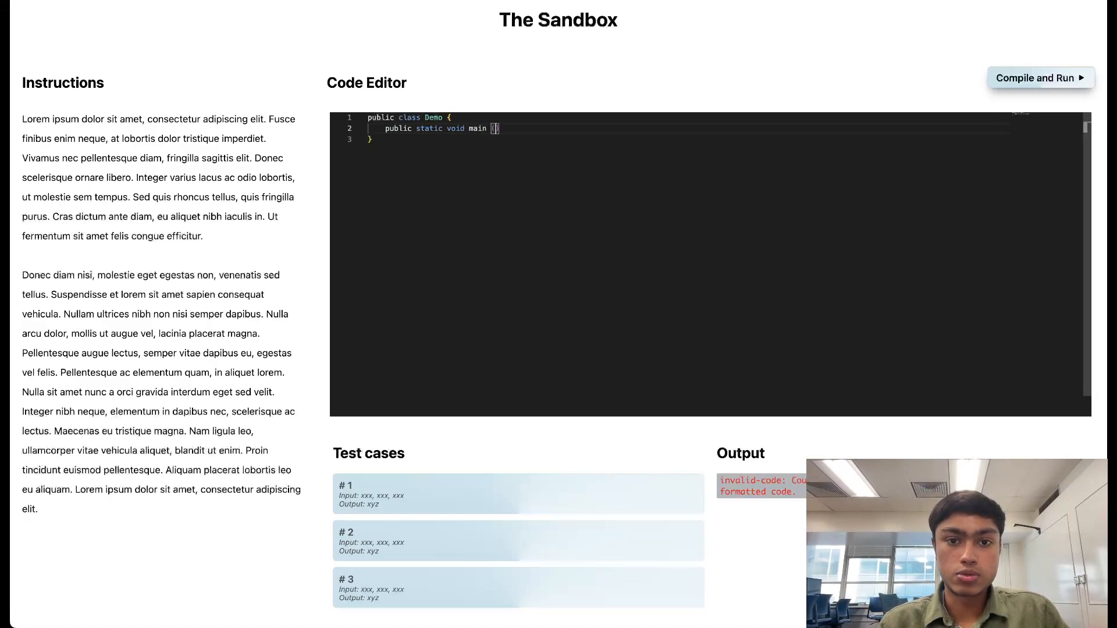
{"action": "type", "text": "s"}
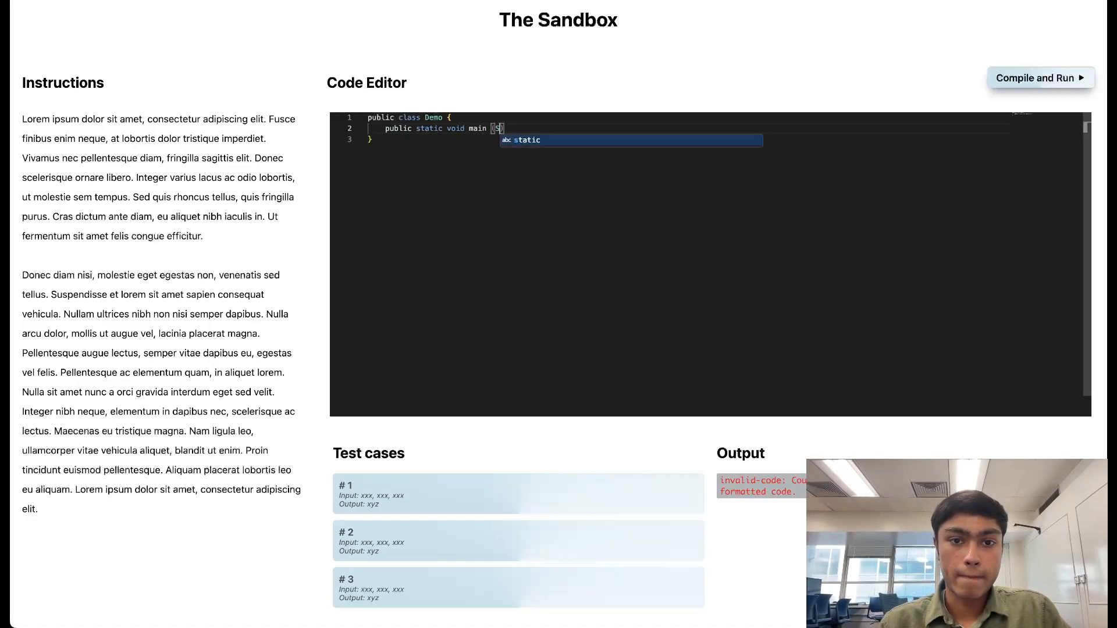
{"action": "type", "text": "String["}
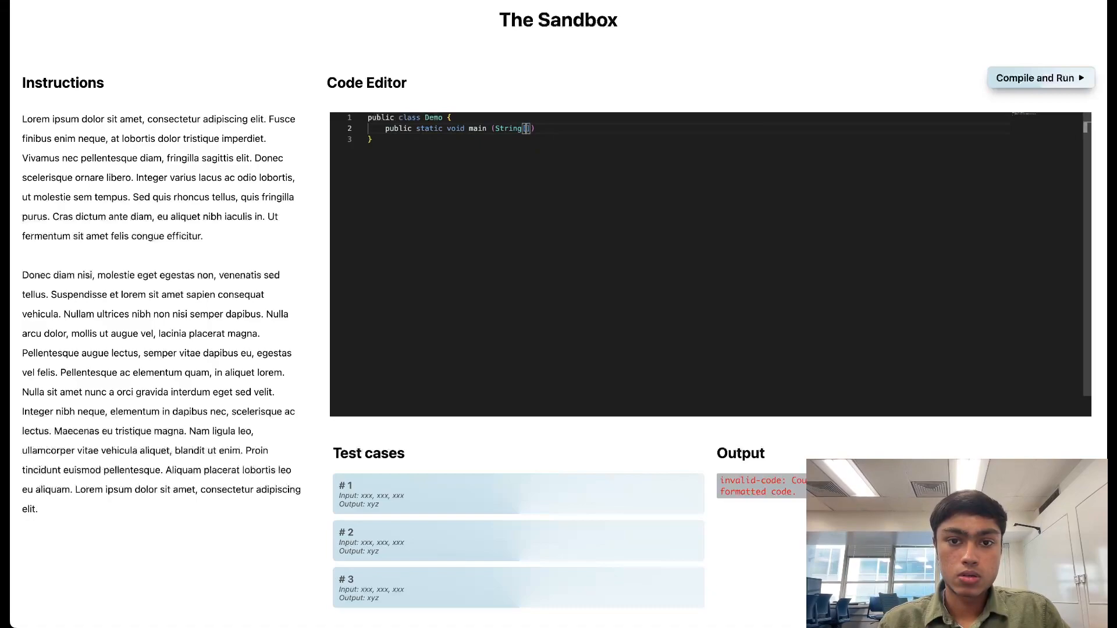
{"action": "type", "text": "args) {"}
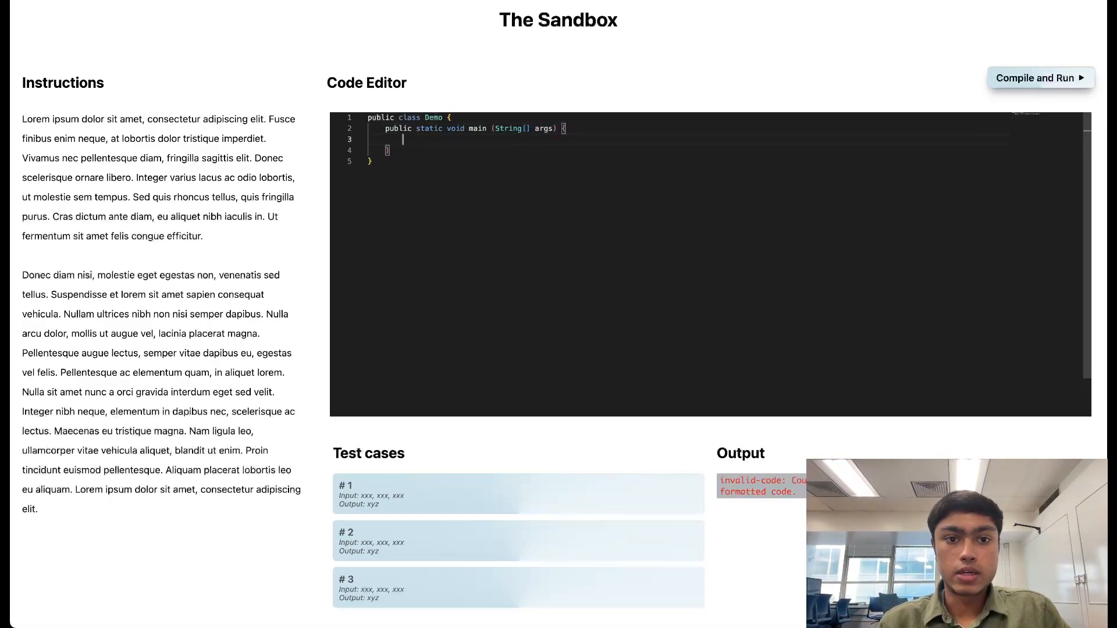
- Add System.out.println("Hello") and run it, getting one compilation error at line 3
{"action": "type", "text": "System."}
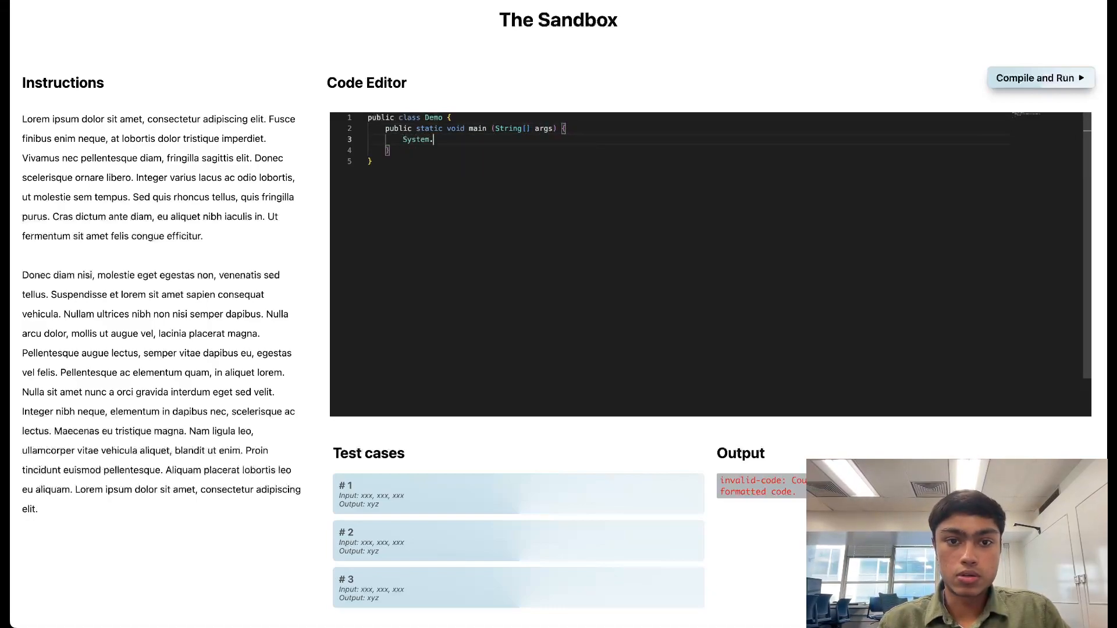
{"action": "type", "text": "out"}
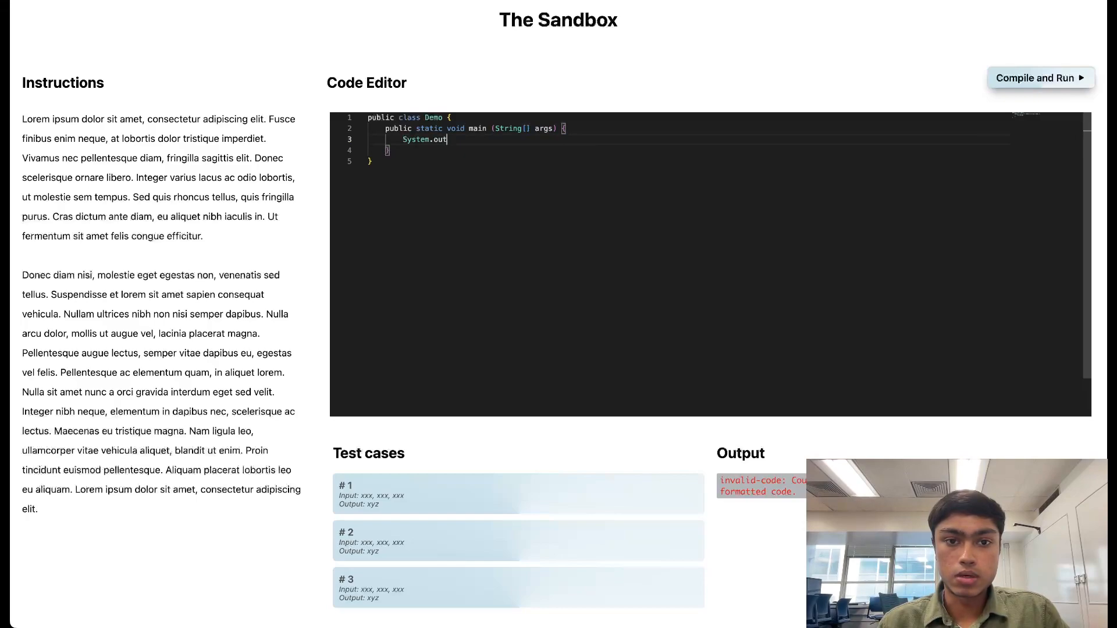
{"action": "type", "text": "."}
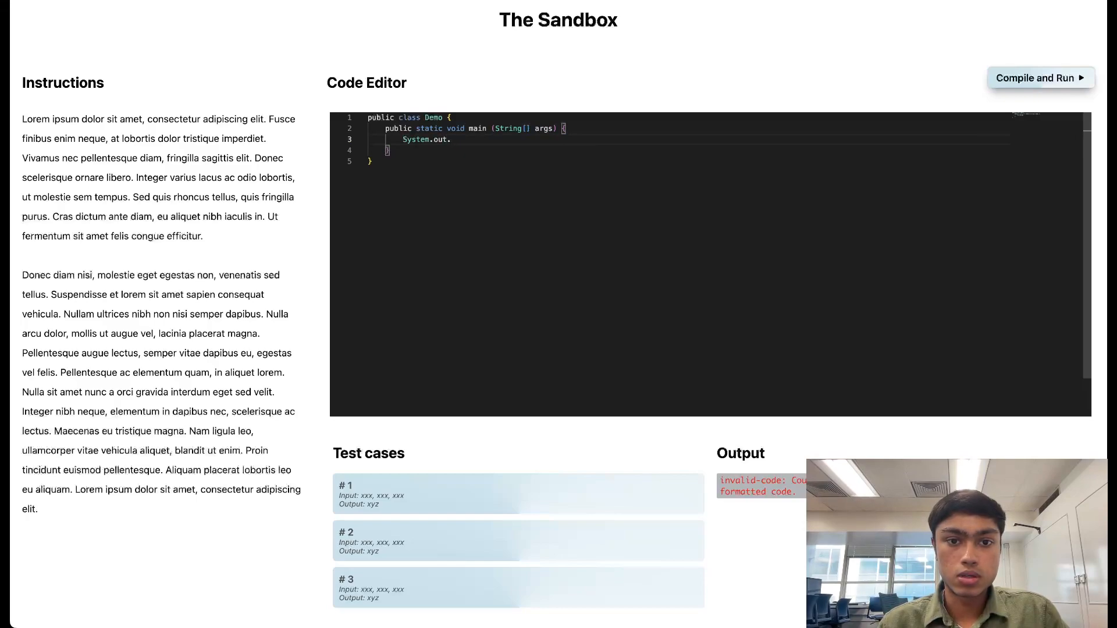
{"action": "type", "text": "print"}
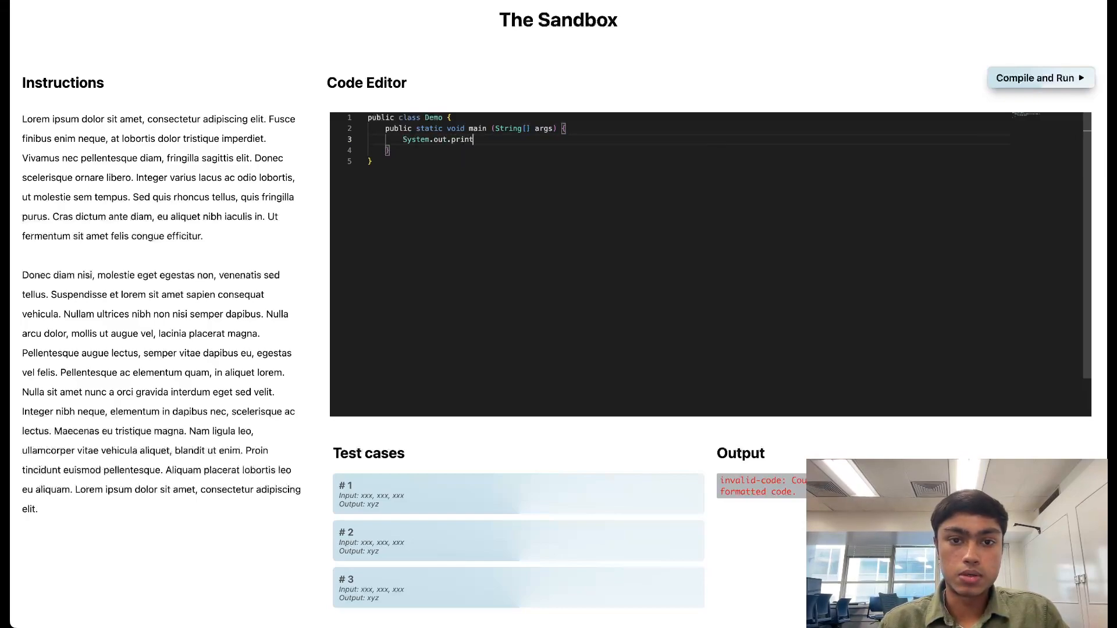
{"action": "type", "text": "ln(\"Hel\")"}
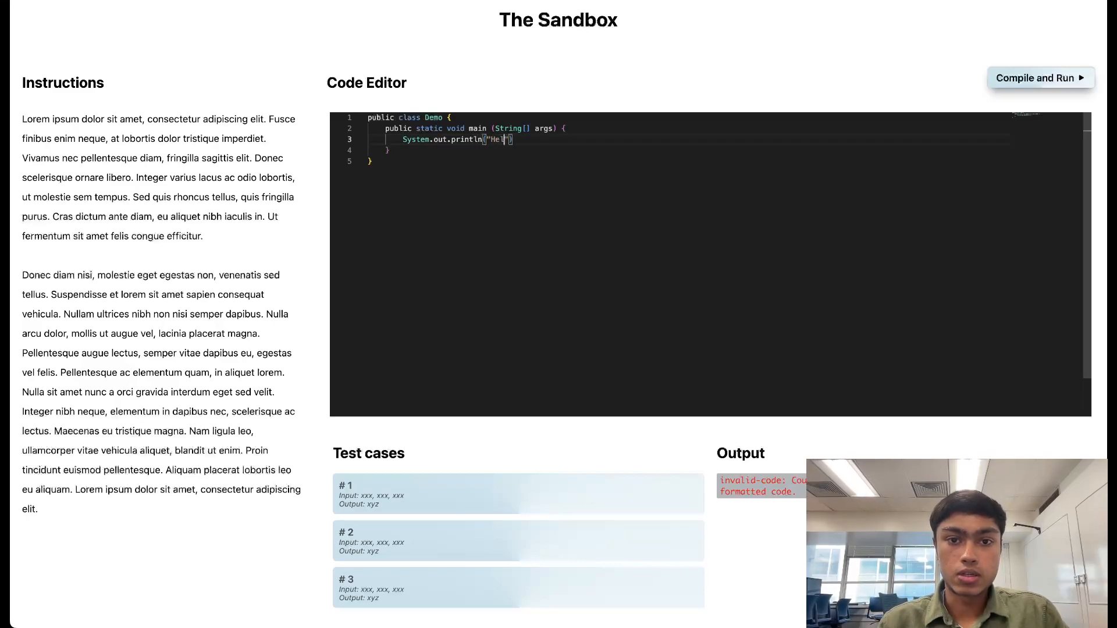
{"action": "type", "text": "lo"}
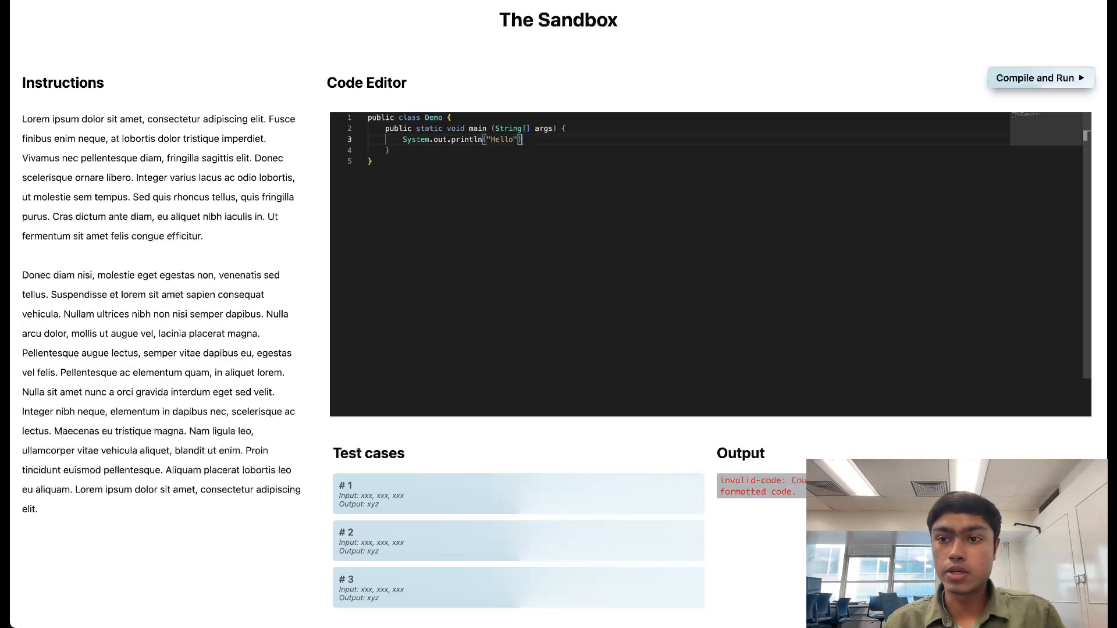
{"action": "left_click", "coordinate": [1040, 78]}
{"action": "type", "text": ";"}
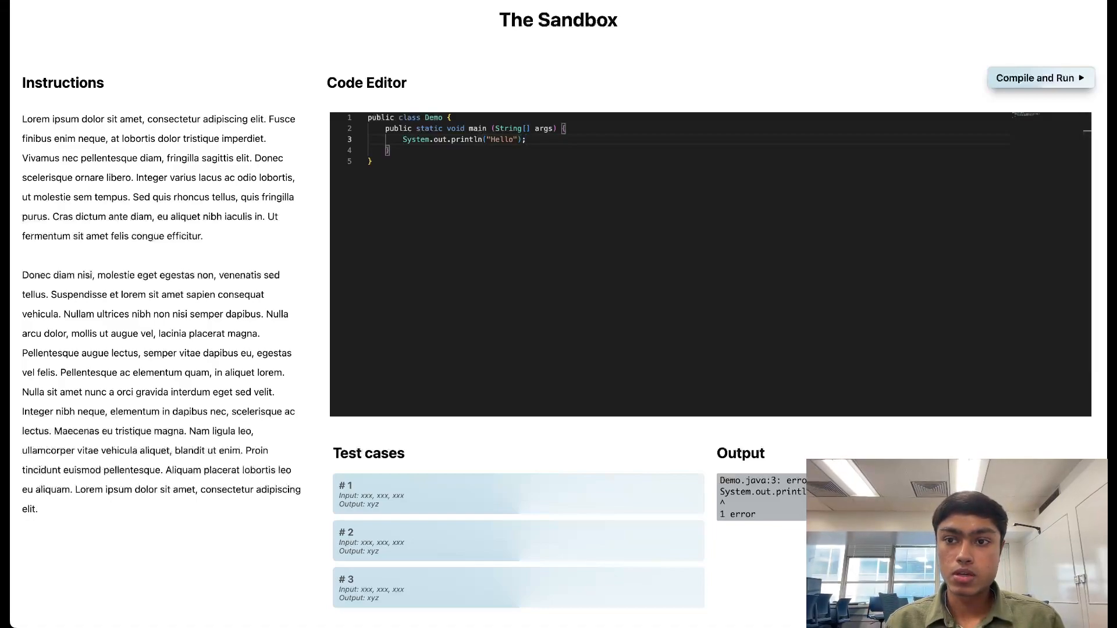
- Run the fixed program to print Hello, then start a for loop with int i up to 5
{"action": "left_click", "coordinate": [1039, 78]}
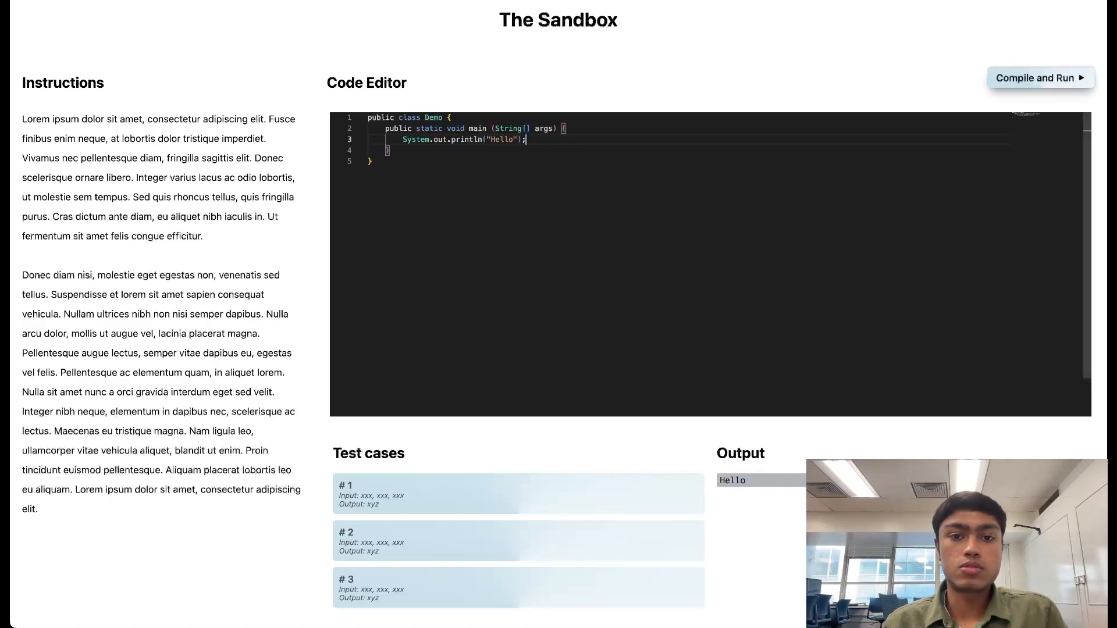
{"action": "type", "text": "for"}
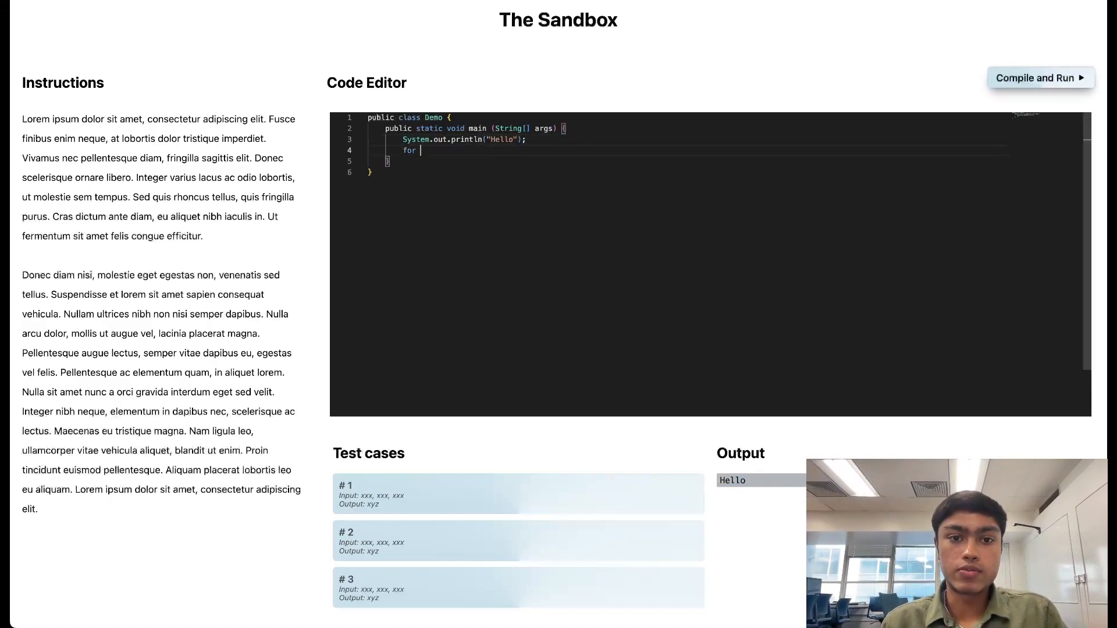
{"action": "type", "text": "(int i = 0; i <"}
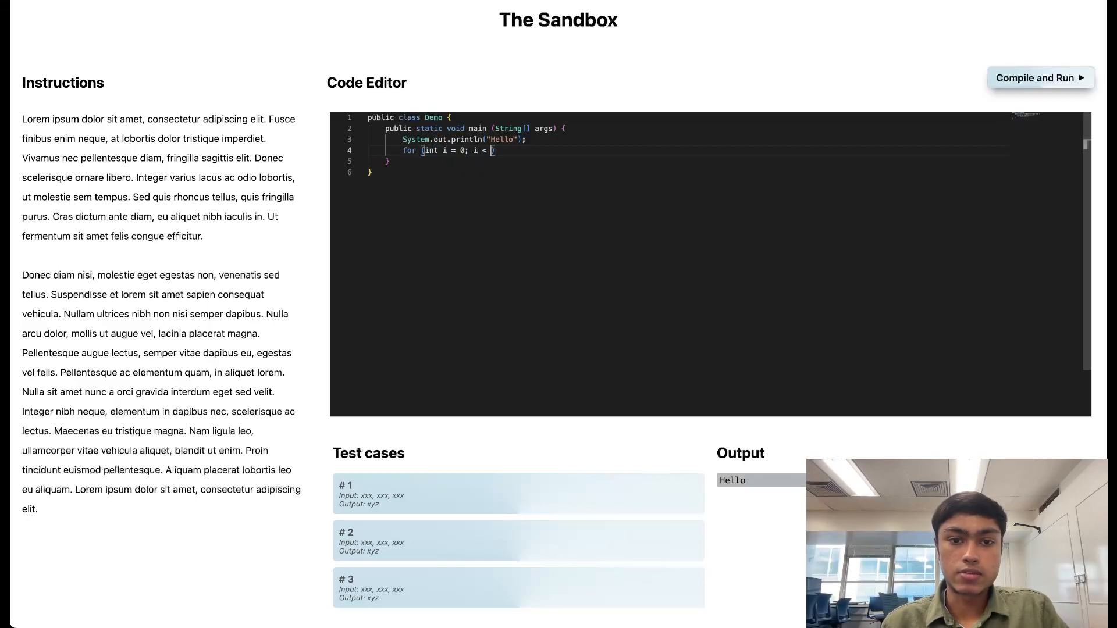
{"action": "type", "text": "5; i++"}
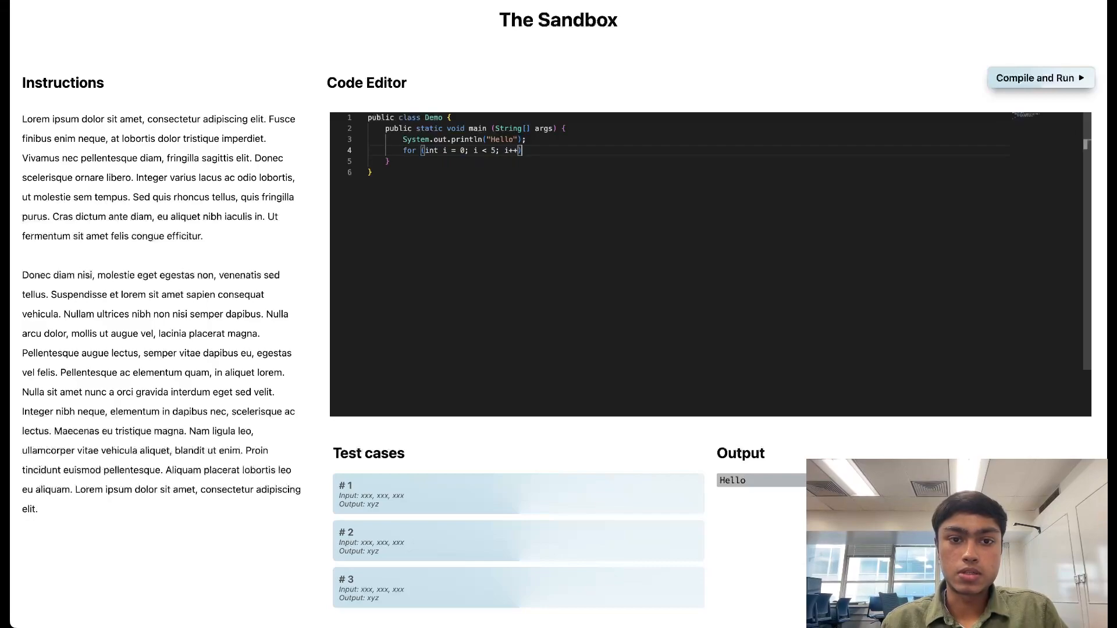
- Make the loop body System.out.println(i) so it prints 0 through 4
{"action": "type", "text": "Syste"}
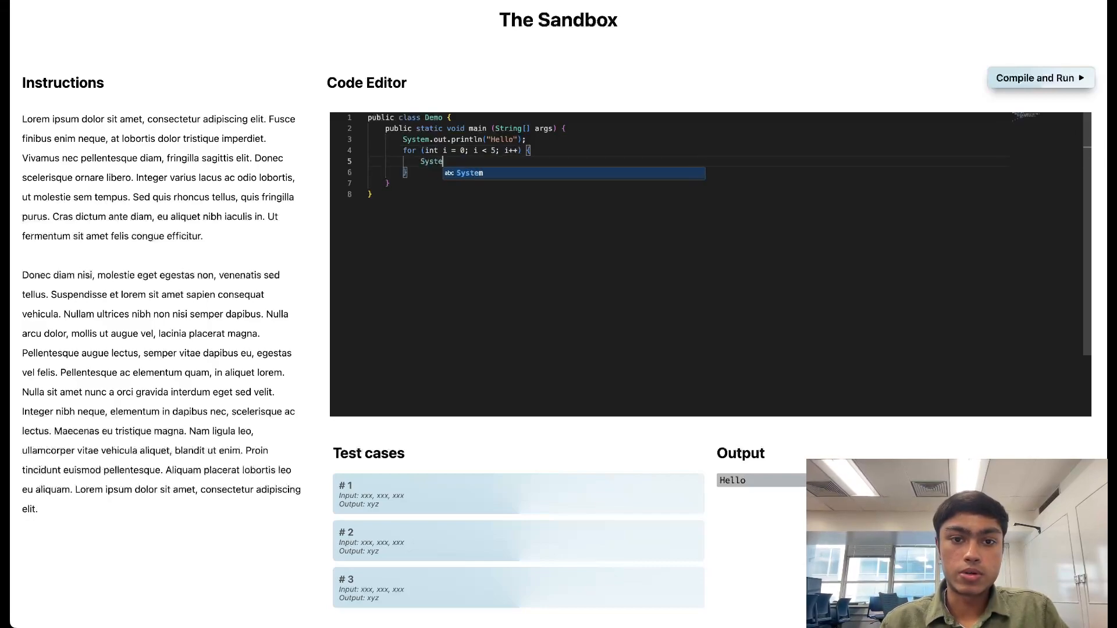
{"action": "type", "text": ".out"}
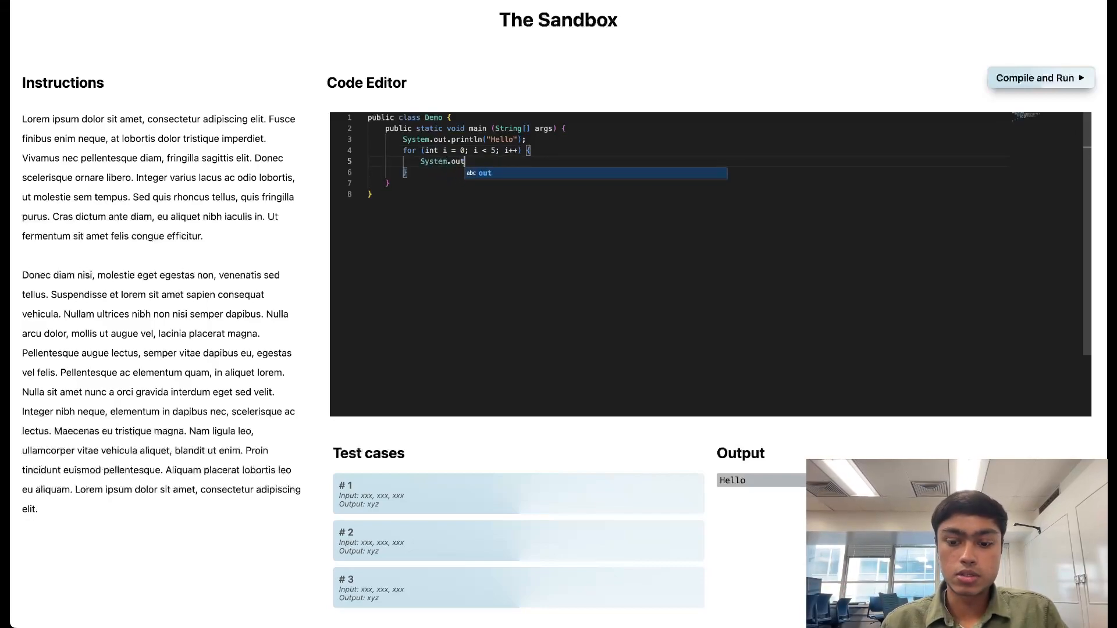
{"action": "type", "text": ".print"}
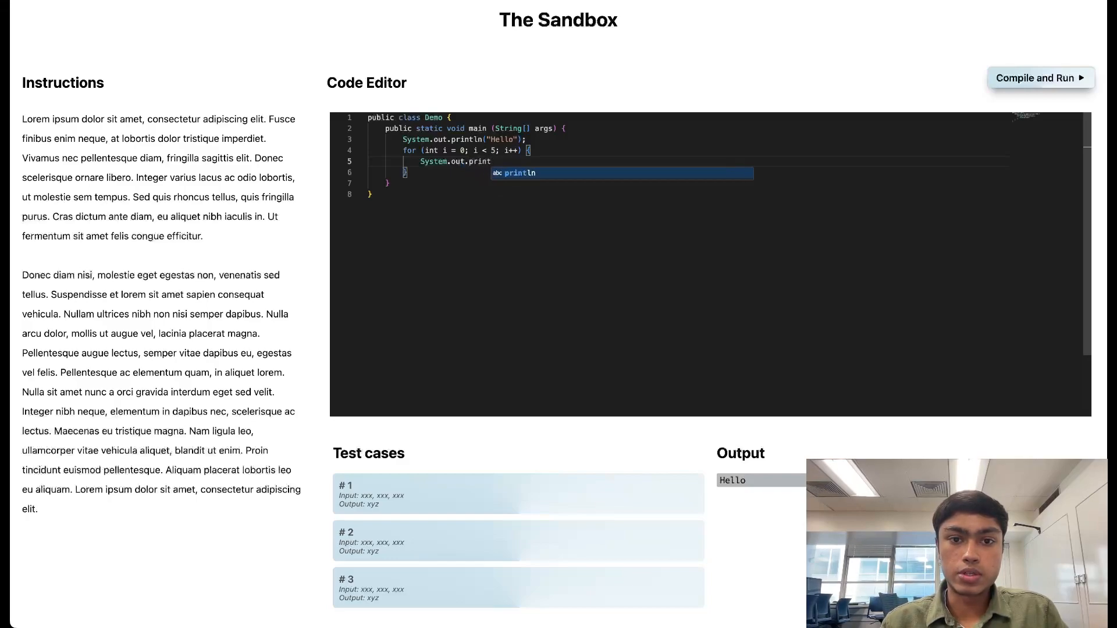
{"action": "type", "text": "ln"}
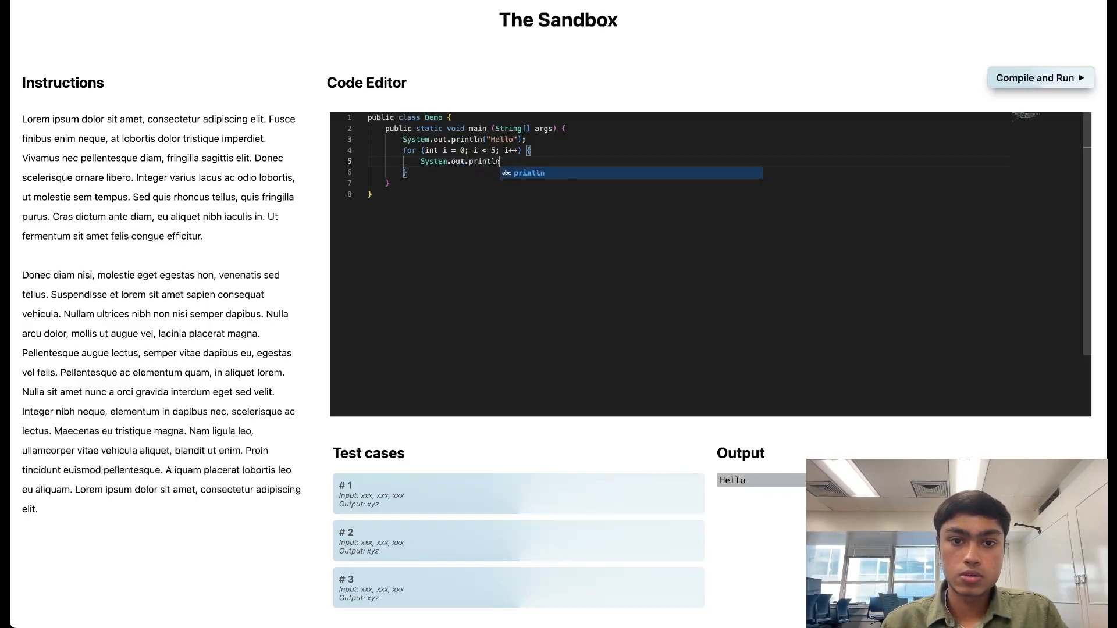
{"action": "type", "text": "(i);"}
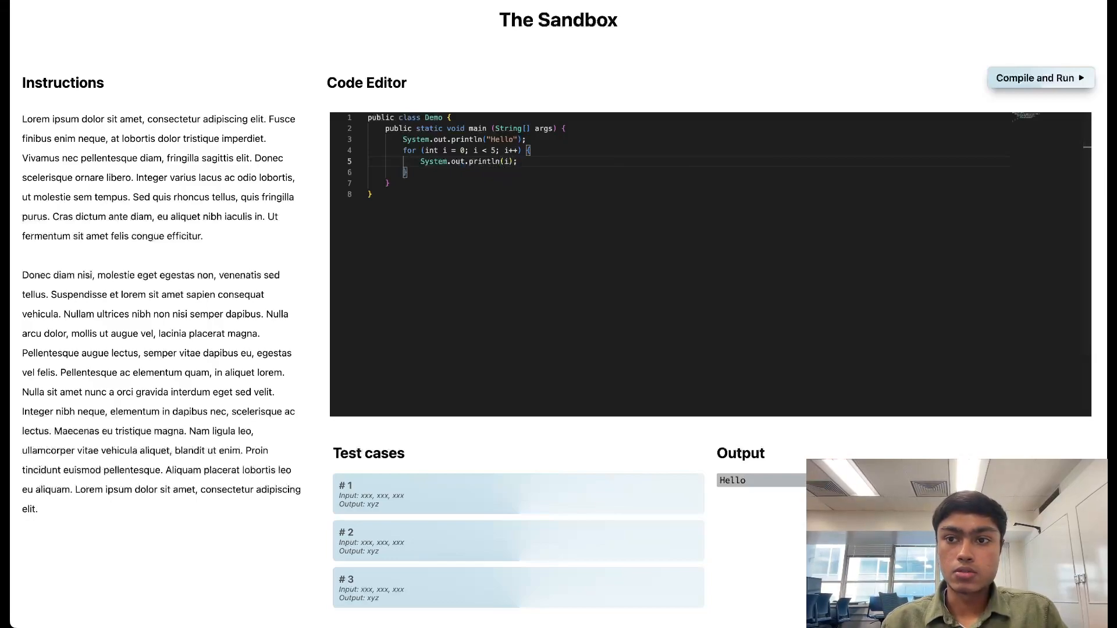
- Run the loop version so the output lists Hello followed by 0 through 4
{"action": "left_click", "coordinate": [1040, 78]}
{"action": "type", "text": "while (true"}
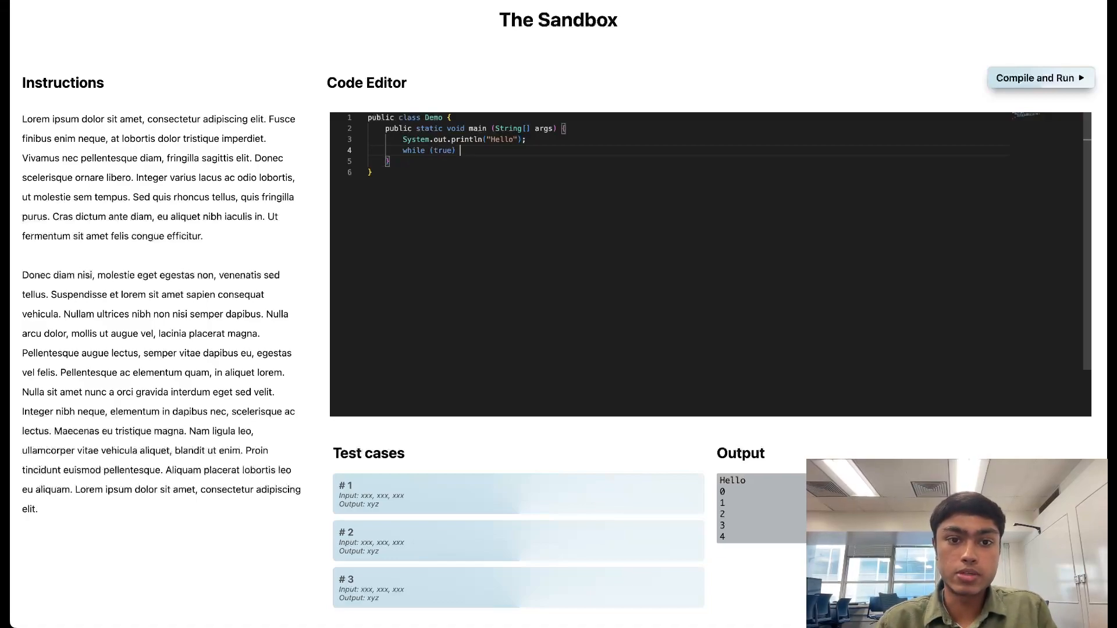
- Put System.out.println("hello") inside the while (true) loop and run the infinite loop
{"action": "type", "text": "System.out.println(\""}
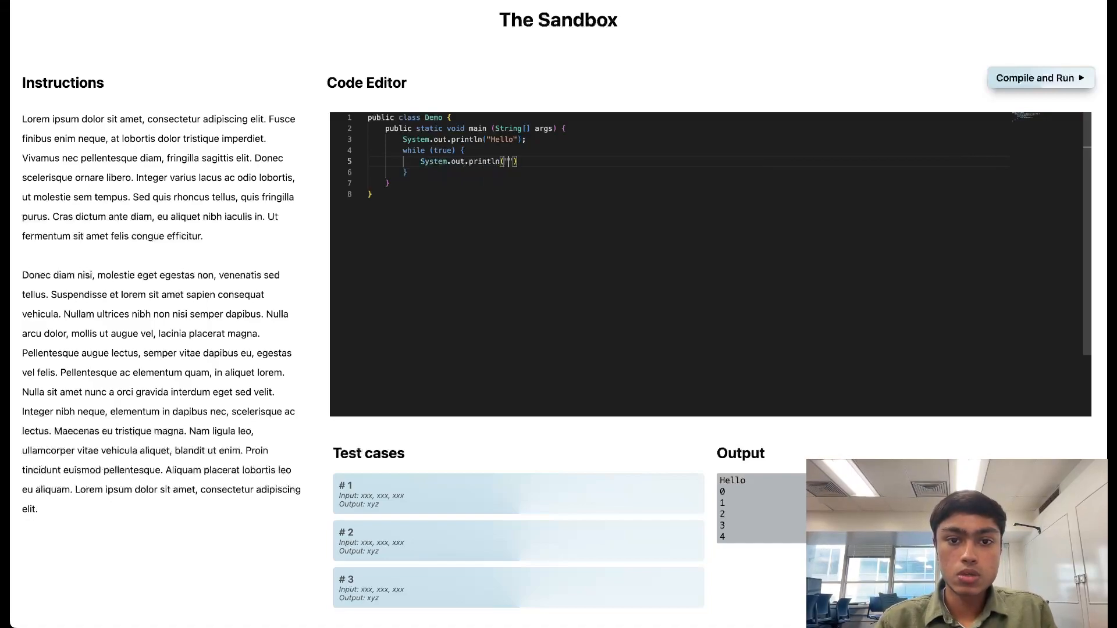
{"action": "type", "text": "\"hello\""}
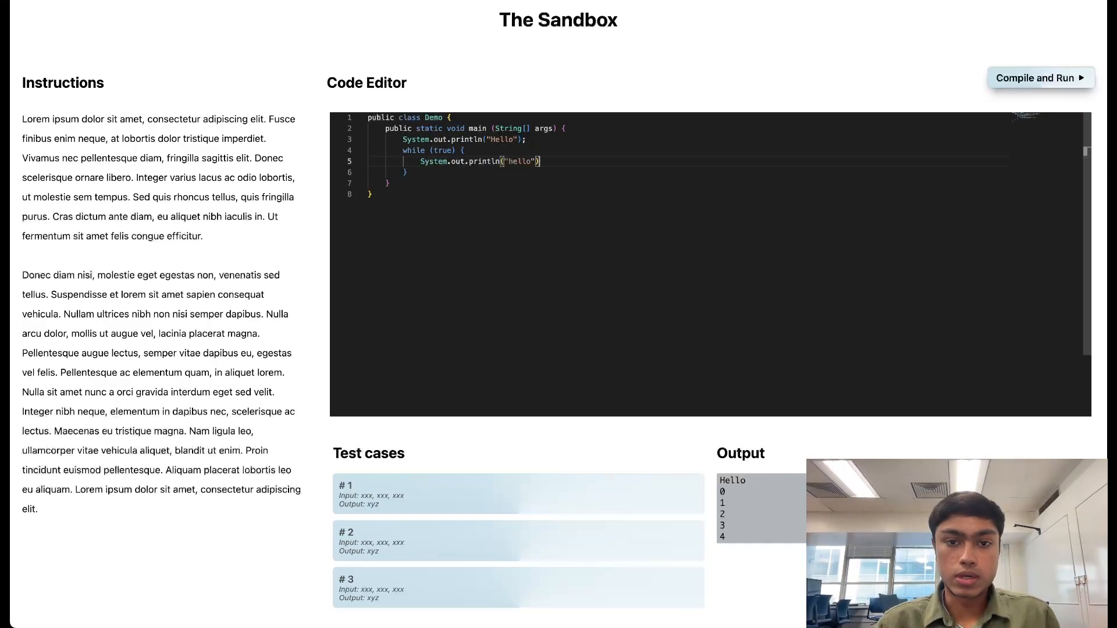
{"action": "left_click", "coordinate": [1041, 78]}
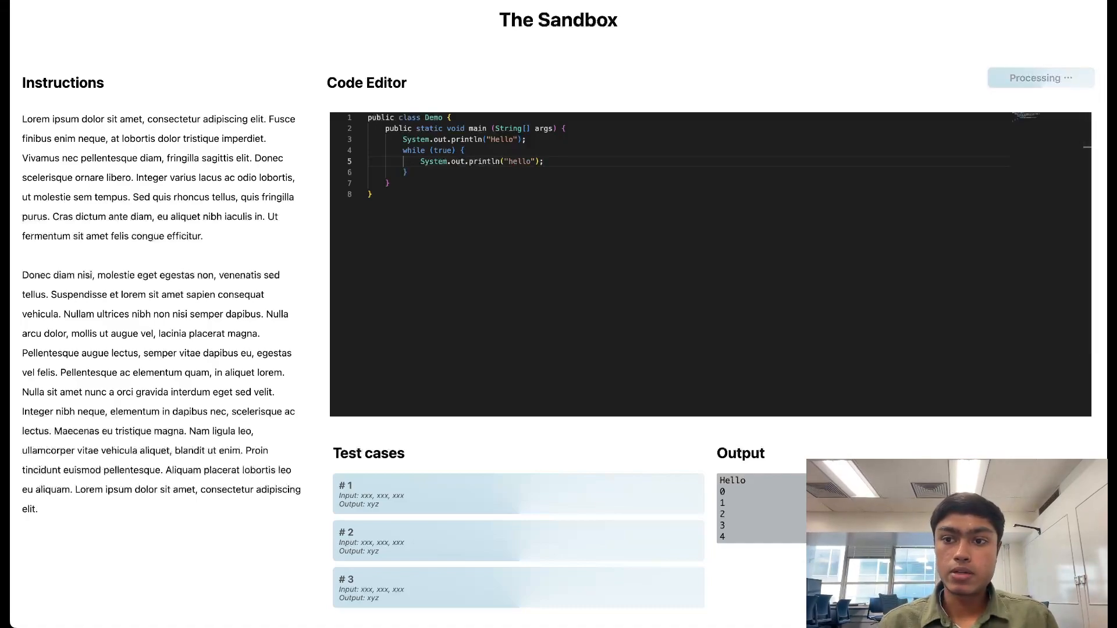